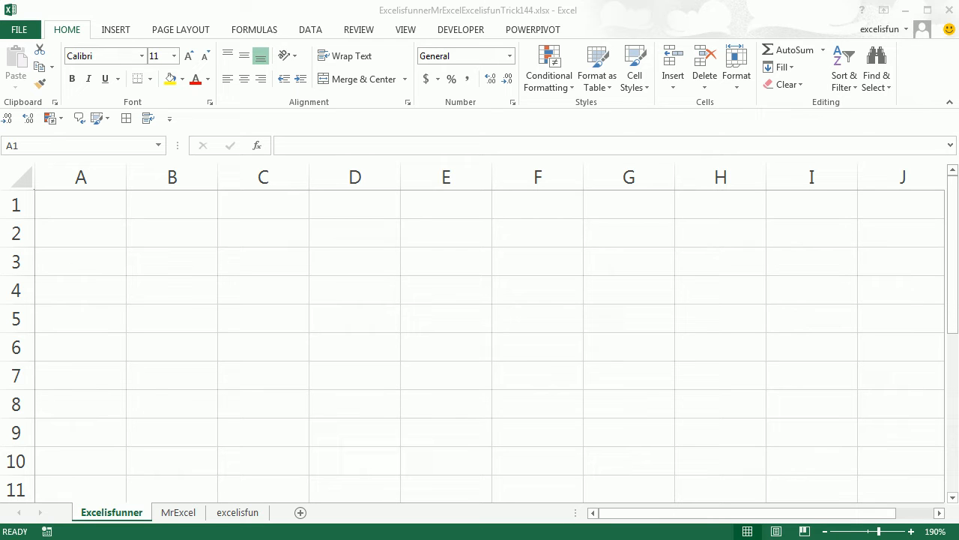
Enter 10 in A1 and the formula =A1 in A2 so it also shows 10
left_click(80, 204)
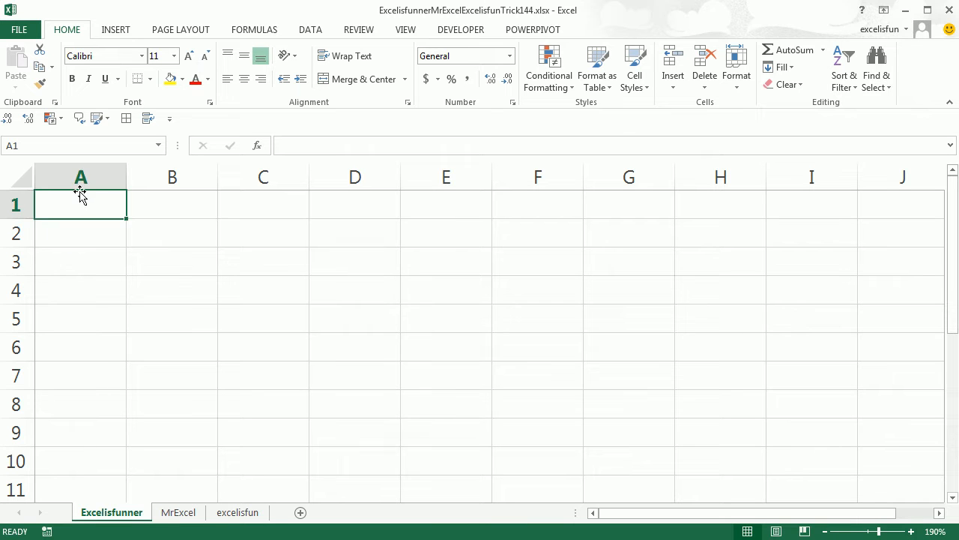
type("10")
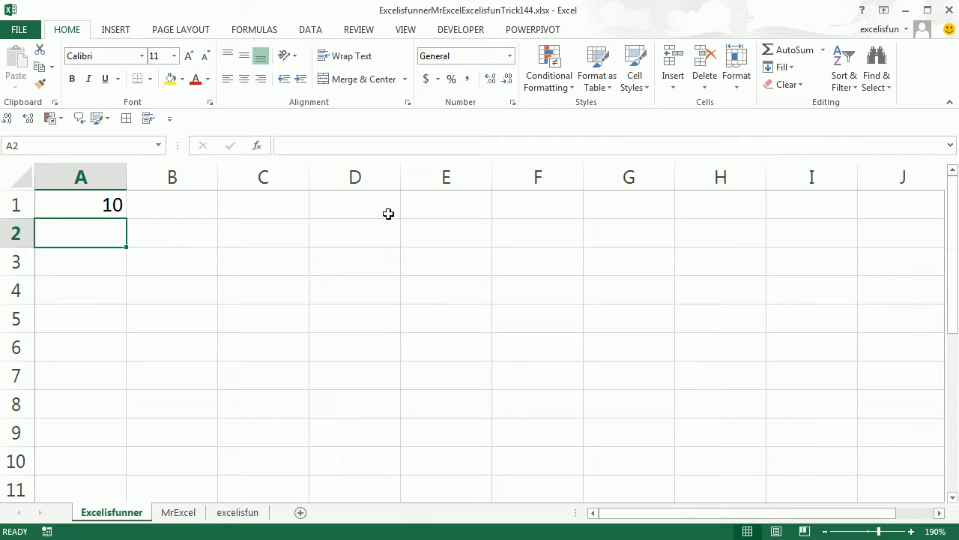
type("=")
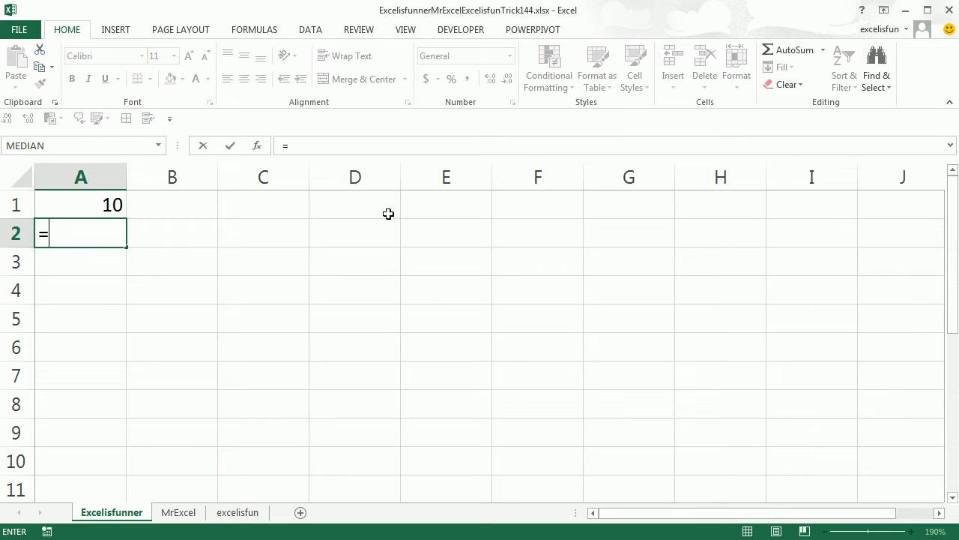
left_click(81, 204)
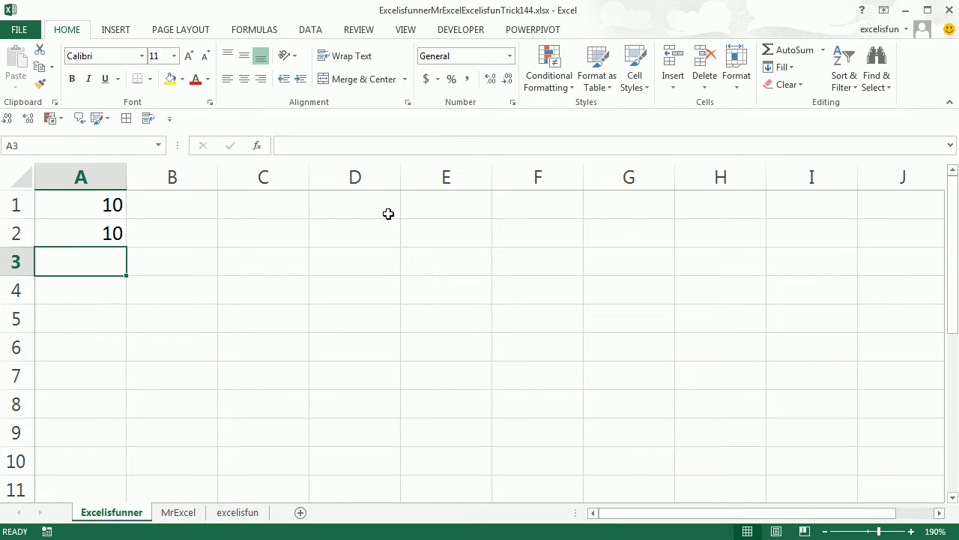
left_click(81, 233)
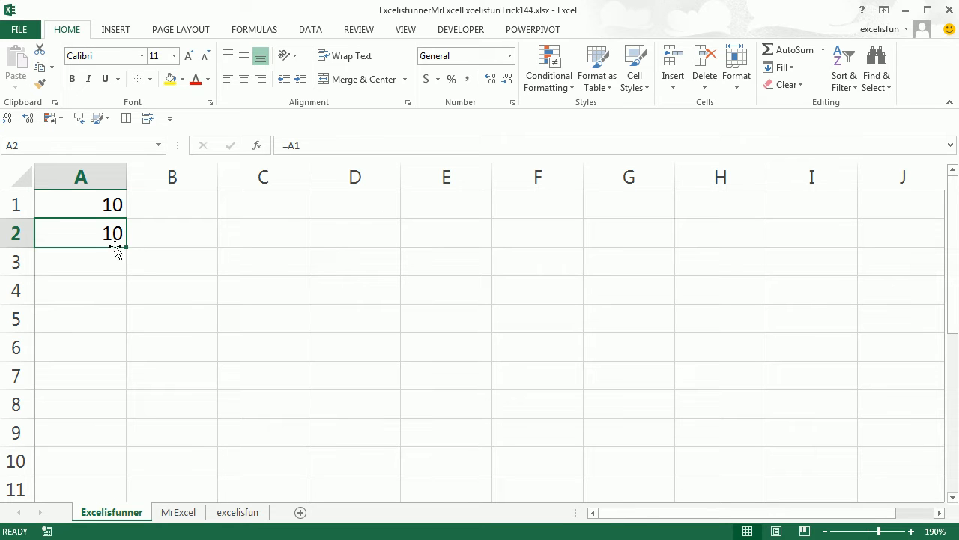
Fill the A2 formula across to E2 and enter 'oll' in B1
left_click_drag(116, 247, 378, 242)
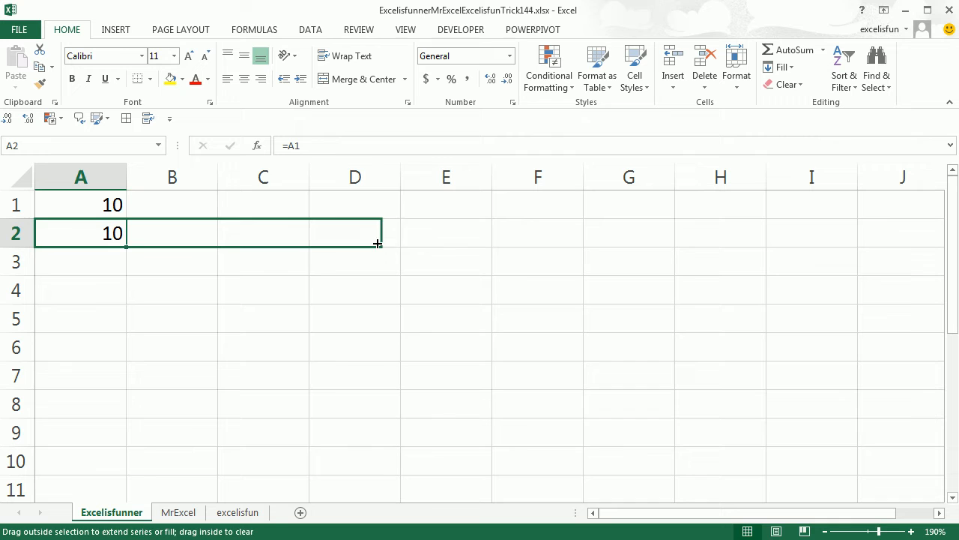
left_click_drag(378, 242, 484, 233)
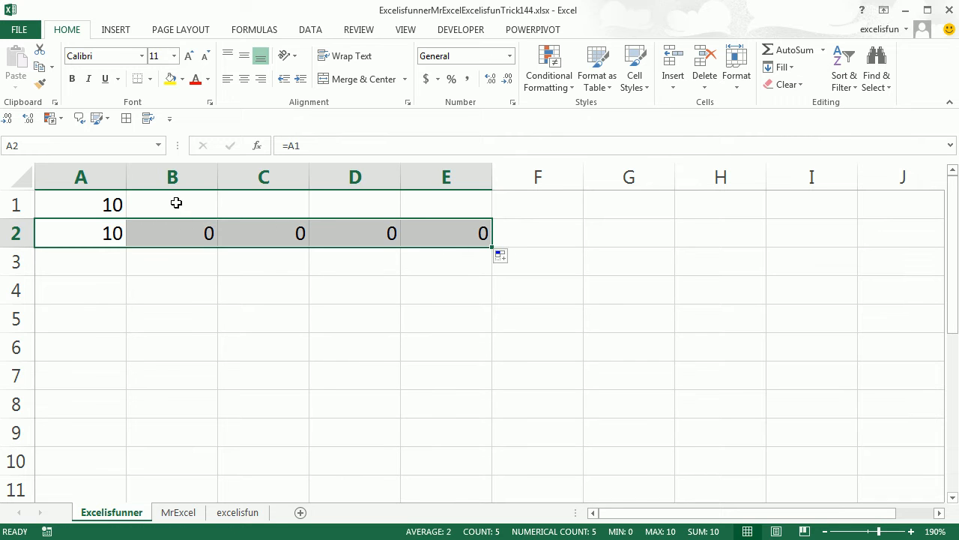
left_click(171, 204)
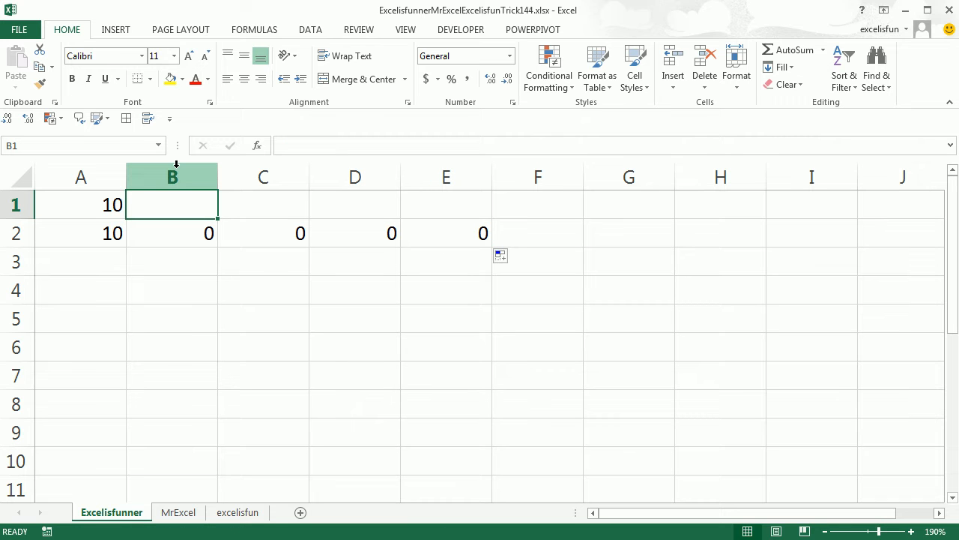
type("oll")
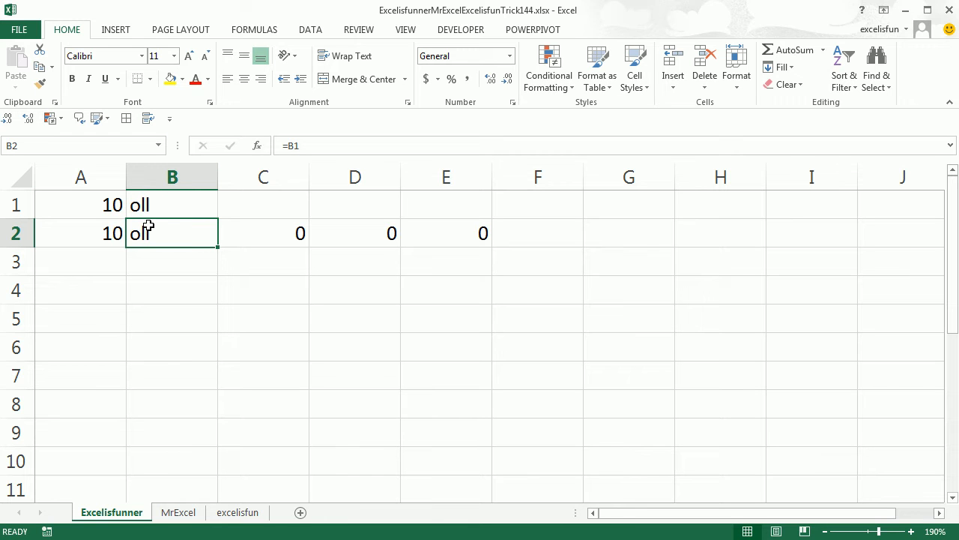
mouse_move(270, 219)
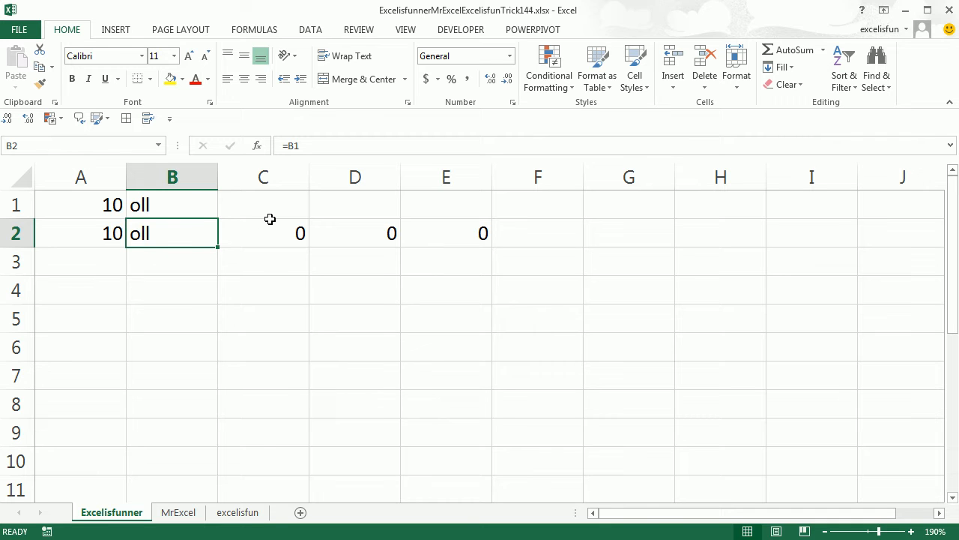
mouse_move(168, 239)
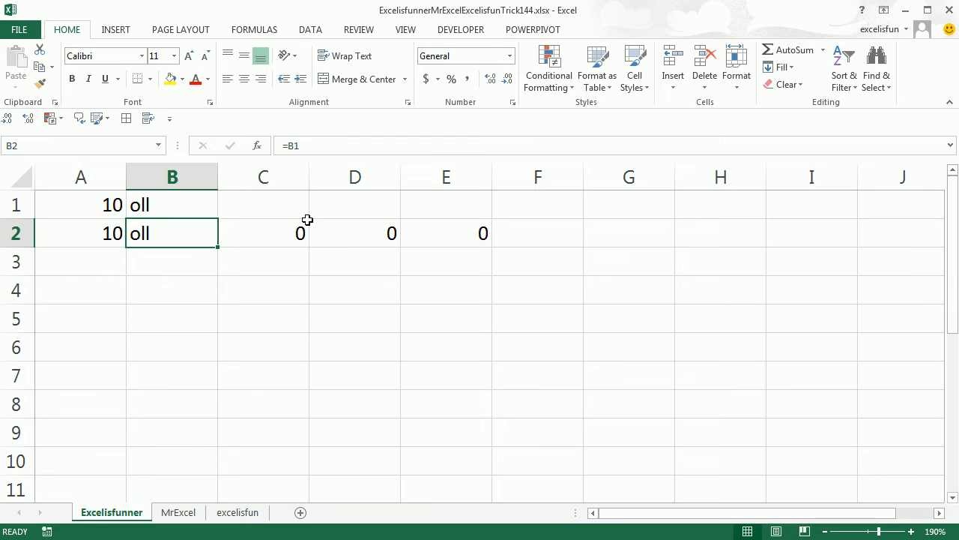
mouse_move(171, 225)
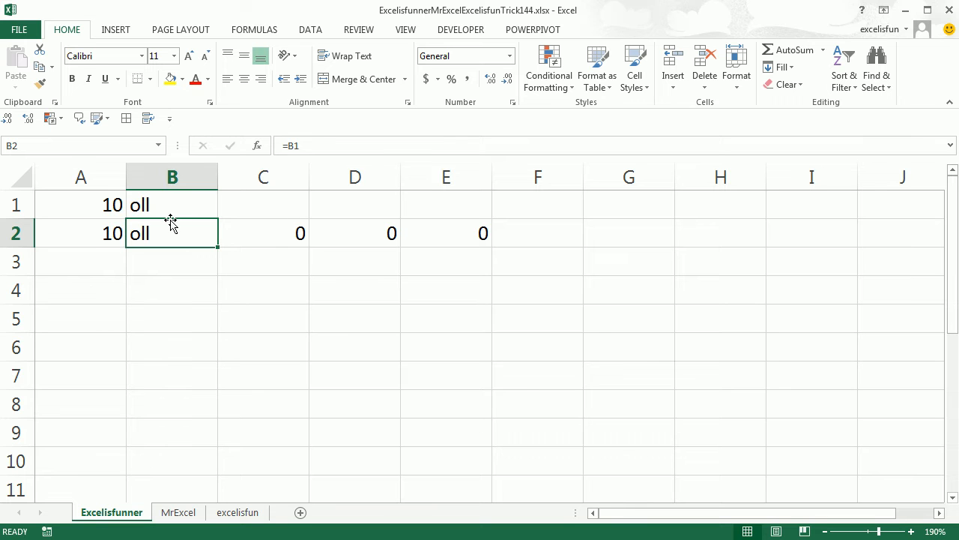
mouse_move(315, 220)
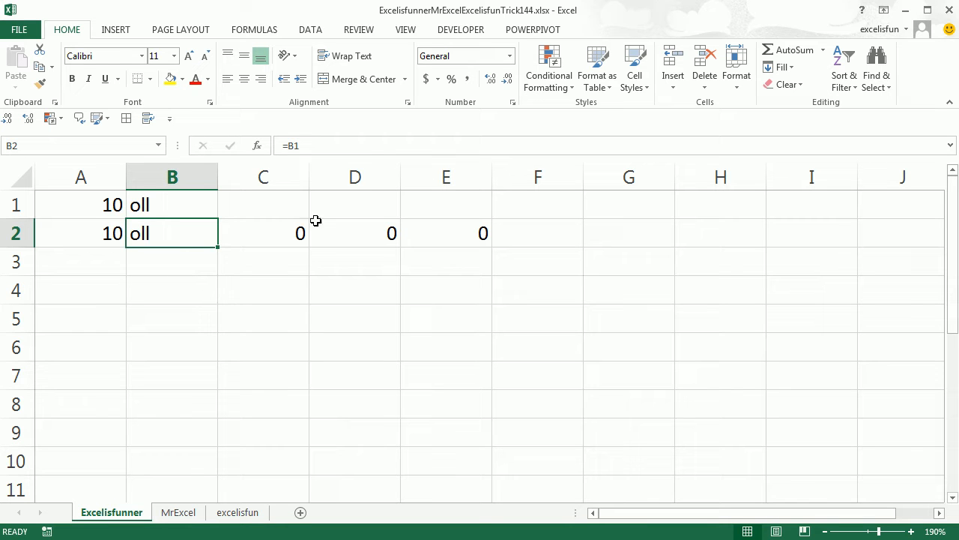
left_click(263, 205)
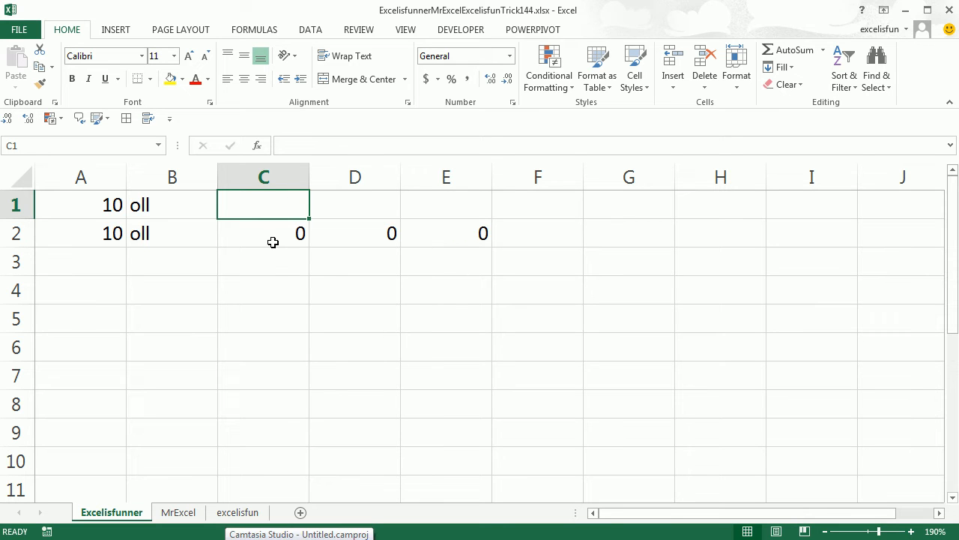
Enter 'po.ol' in C1 and fill the C2 formula down to C11
left_click(263, 233)
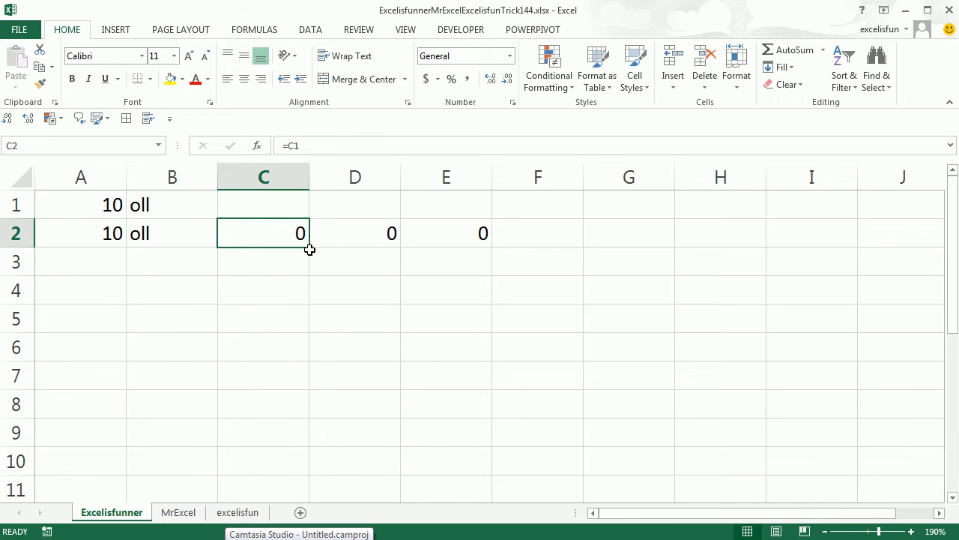
left_click(264, 204)
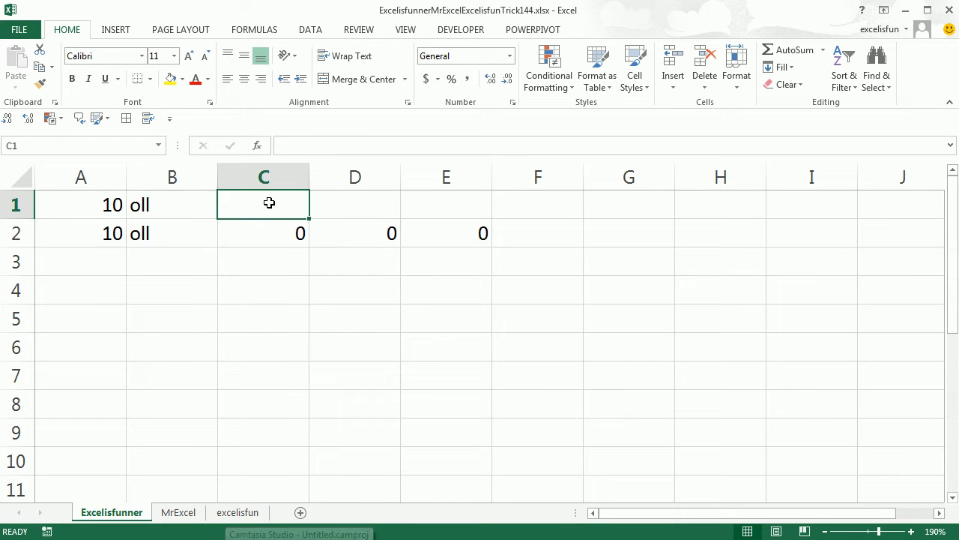
type("po")
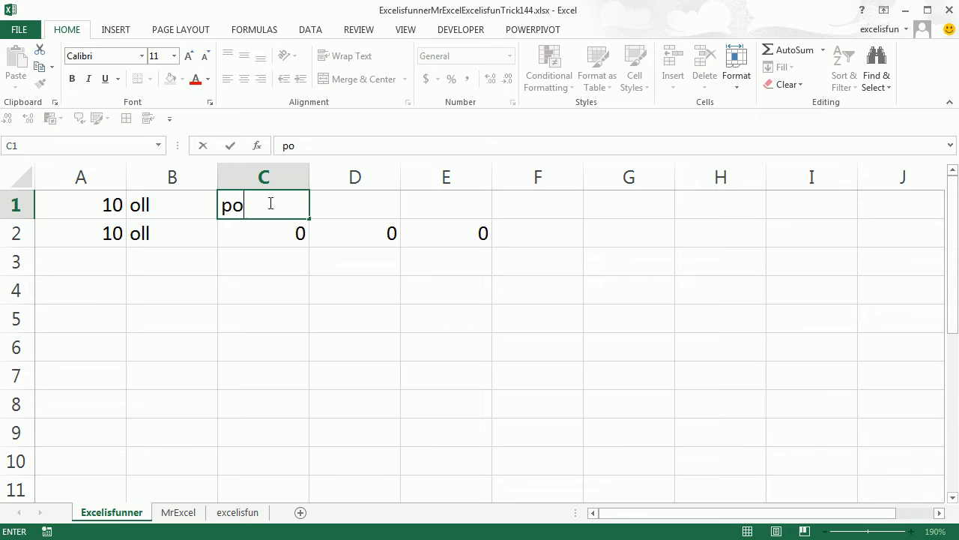
type(".ol")
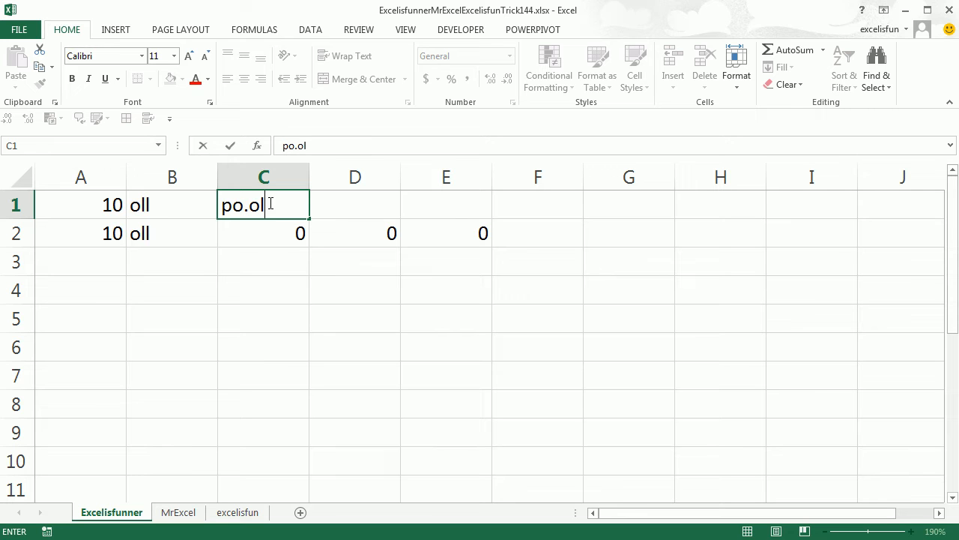
key("enter")
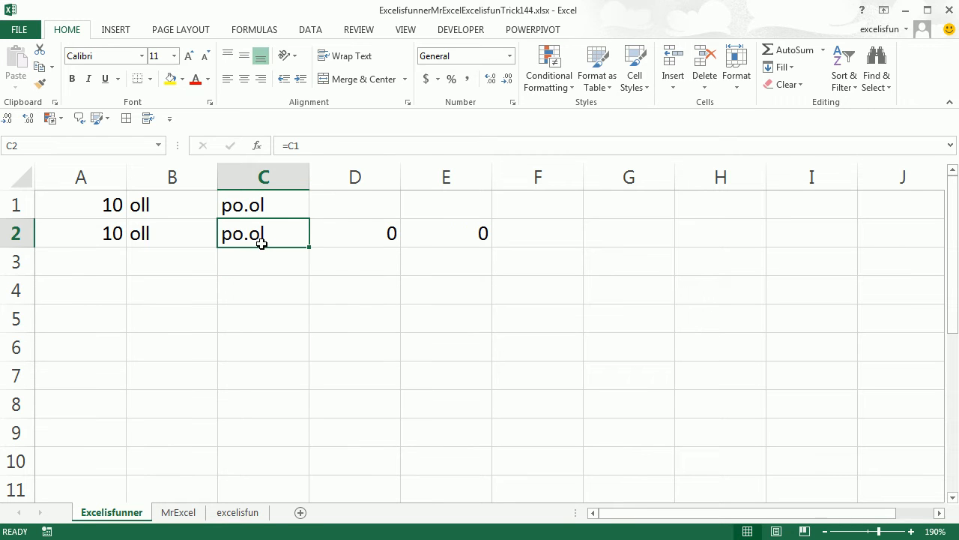
mouse_move(309, 252)
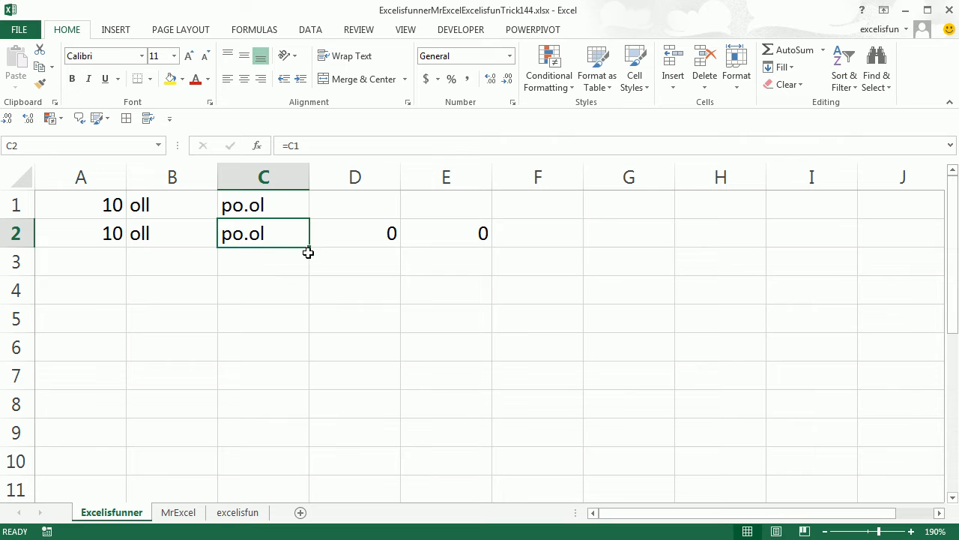
left_click_drag(308, 253, 308, 453)
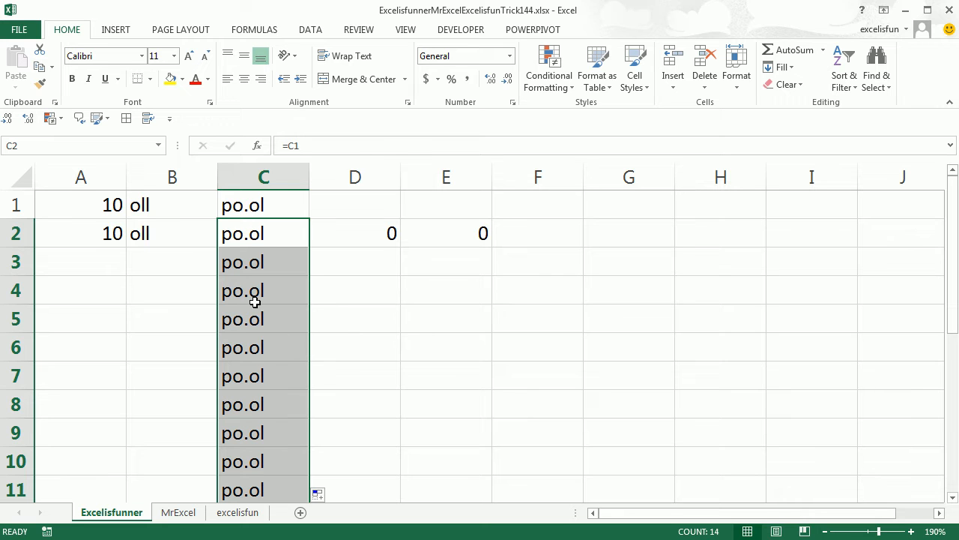
scroll("down", 3)
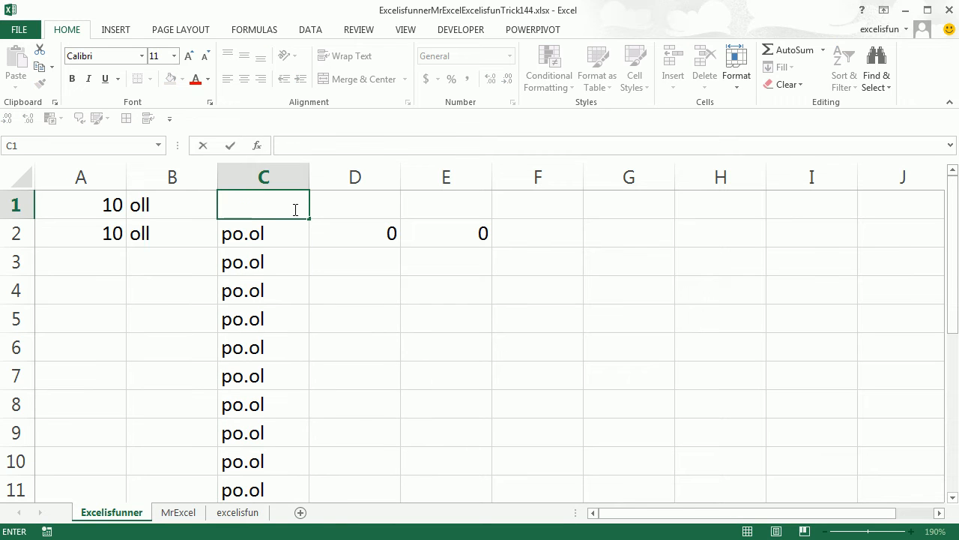
Replace C1's text with 'ko' and check that C8 echoes it
type("ko")
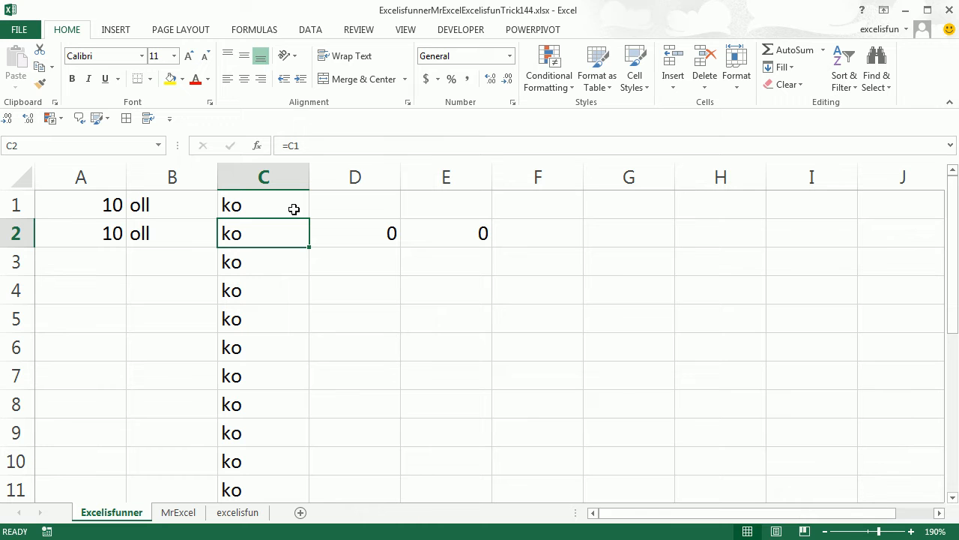
left_click(263, 404)
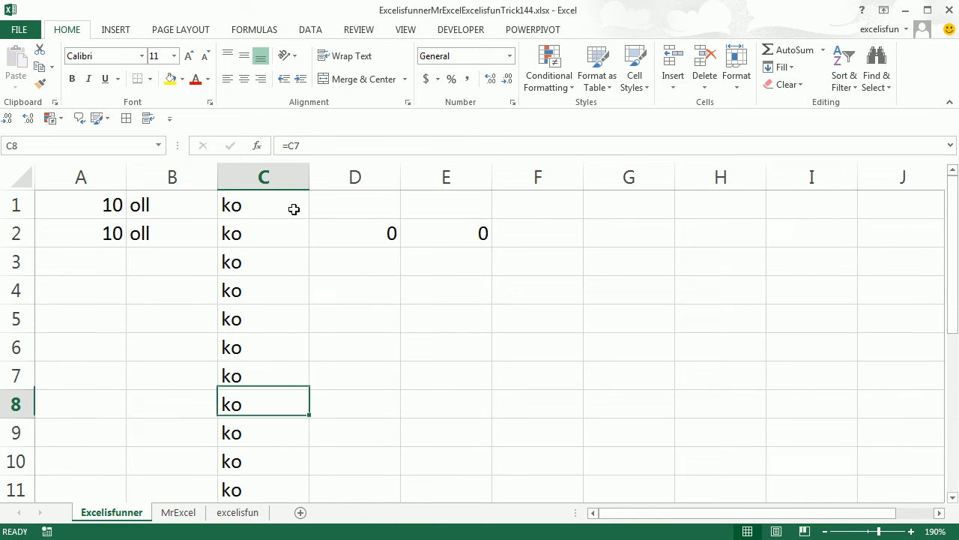
scroll("down", 3)
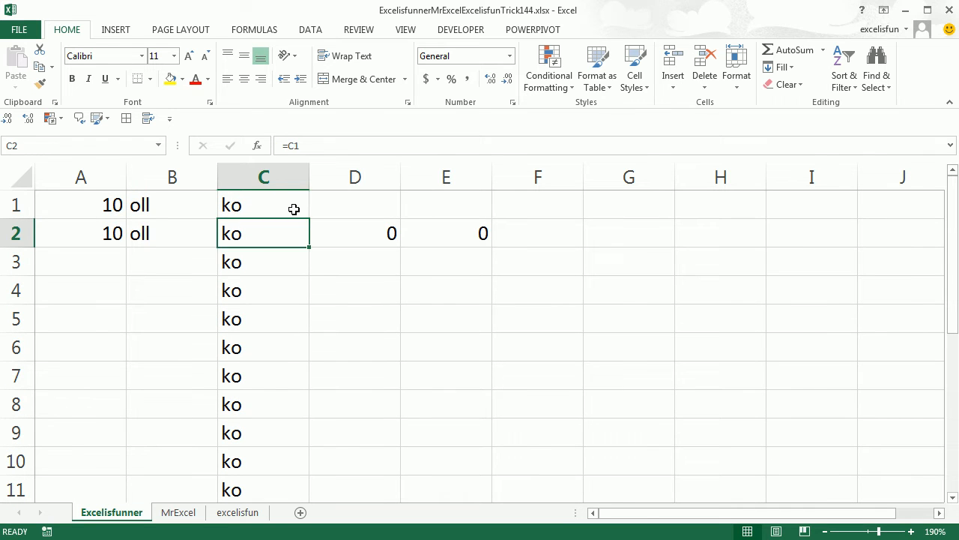
left_click(264, 403)
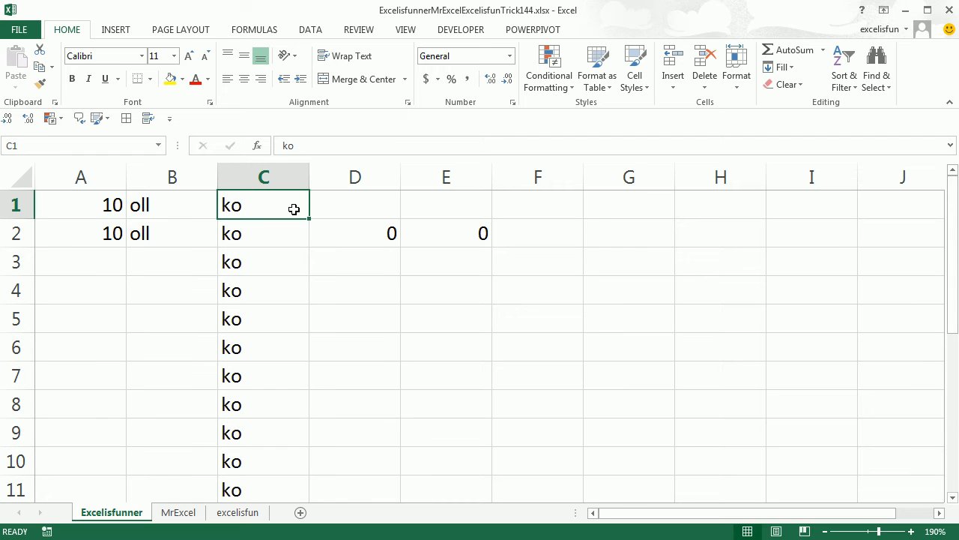
Fill the D2 formula down to D11 and enter 'lpo' in D1
left_click(354, 233)
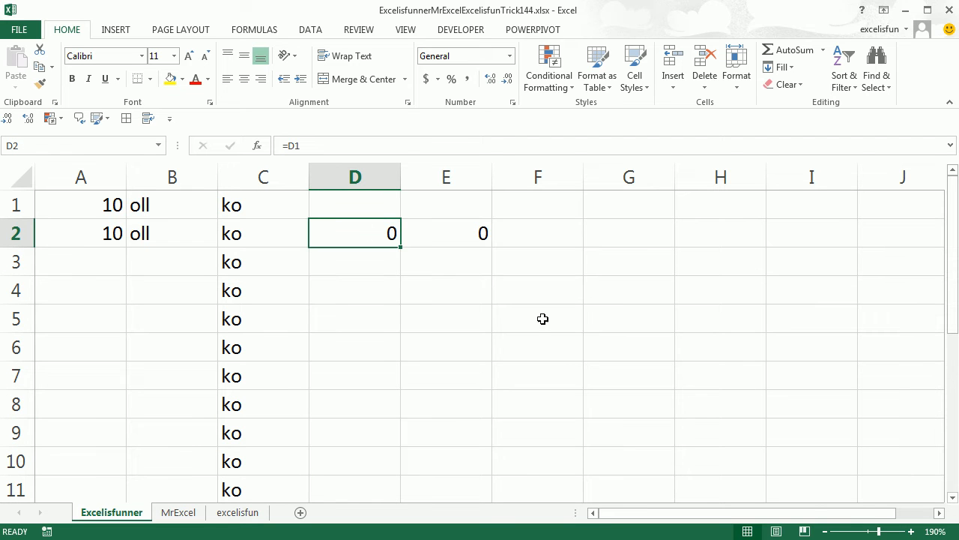
mouse_move(401, 247)
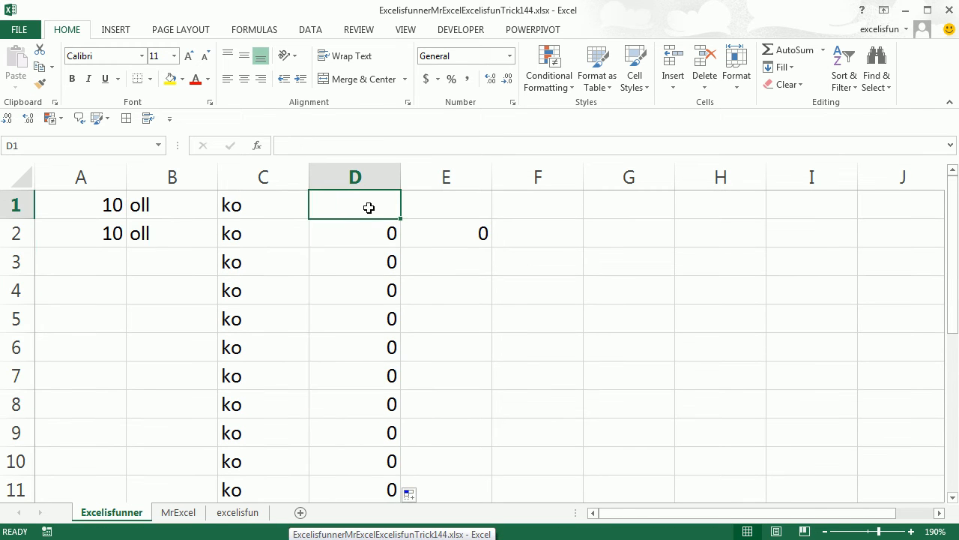
type("lpo")
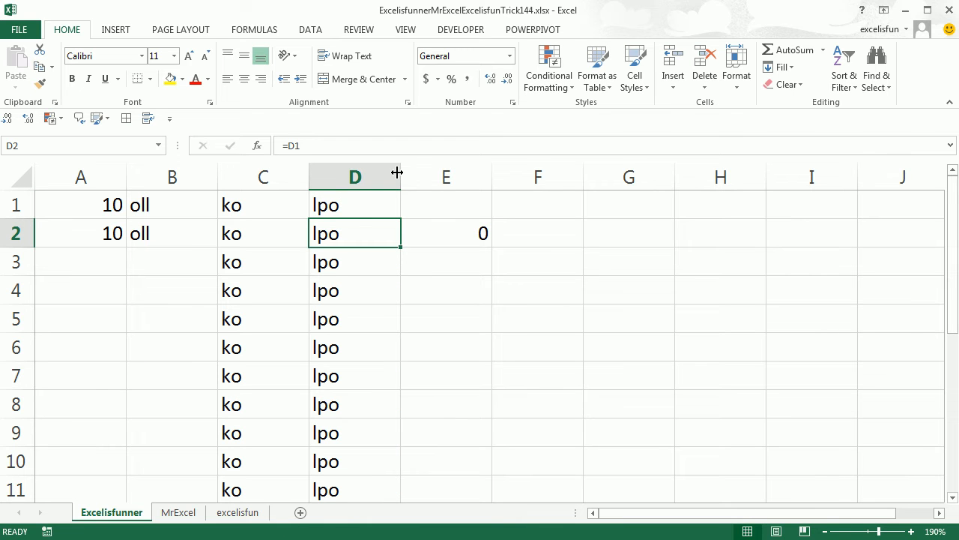
left_click(354, 376)
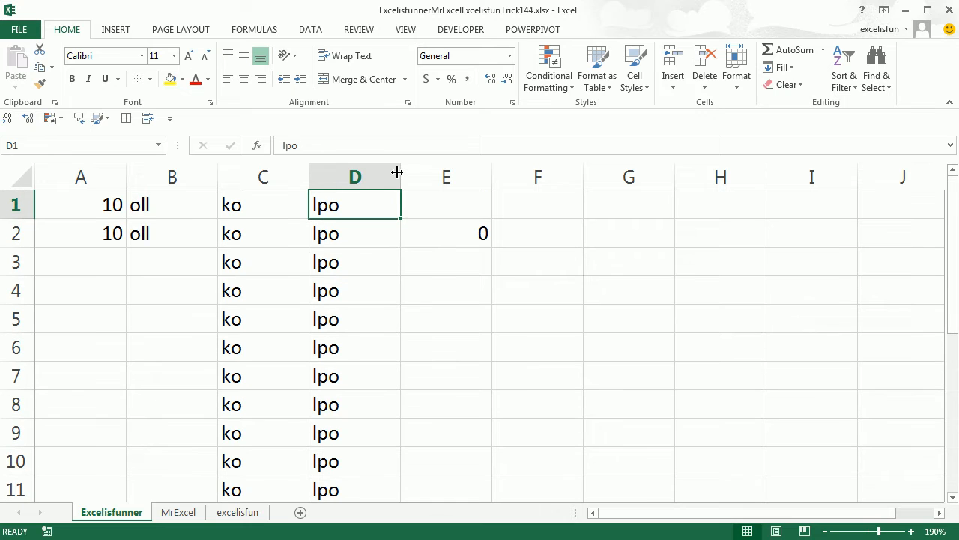
Confirm E2 contains =E1, then enter 'gfghfyhf' in E1
left_click(446, 205)
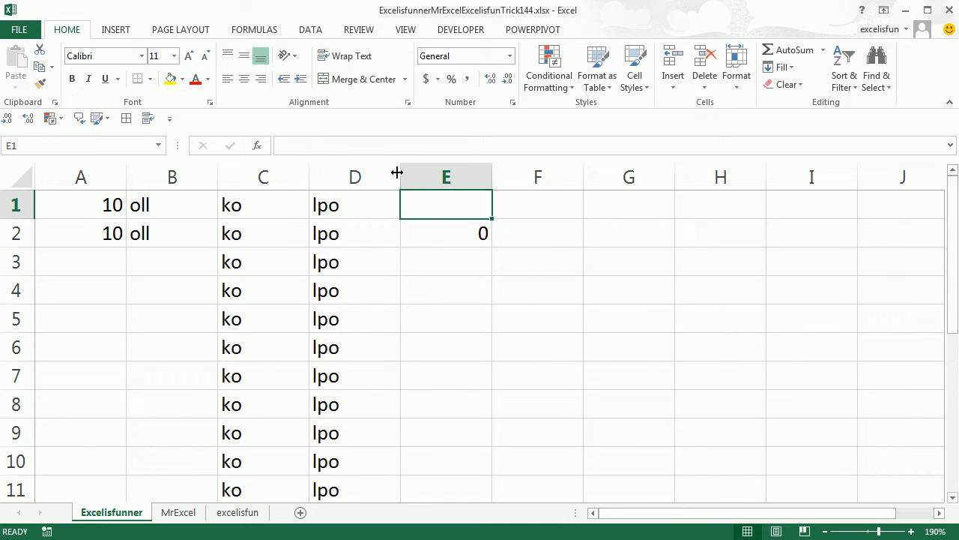
mouse_move(462, 260)
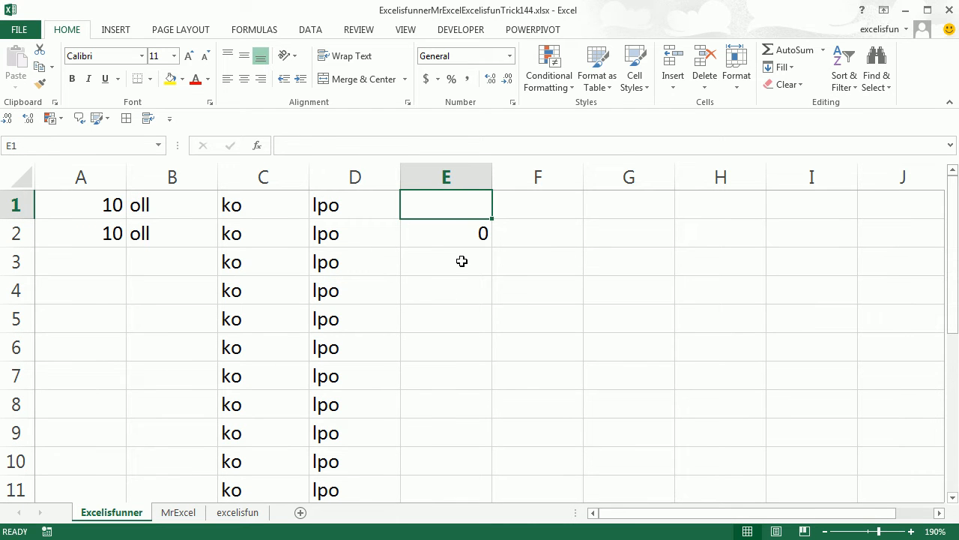
left_click(446, 233)
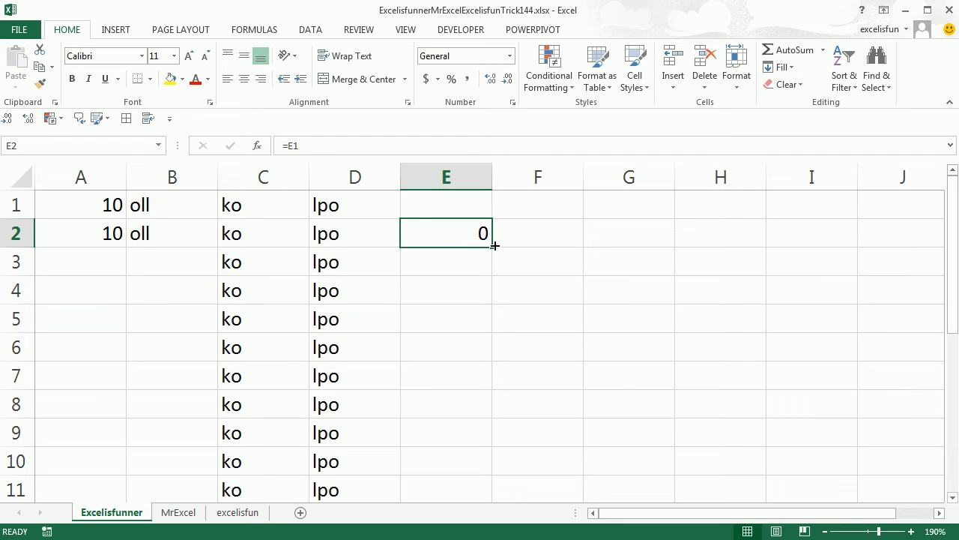
mouse_move(503, 135)
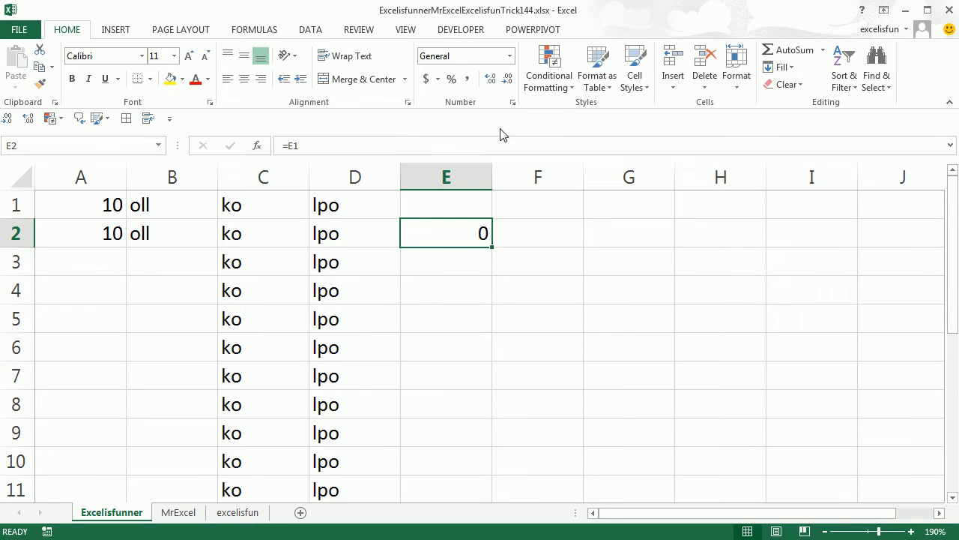
mouse_move(476, 235)
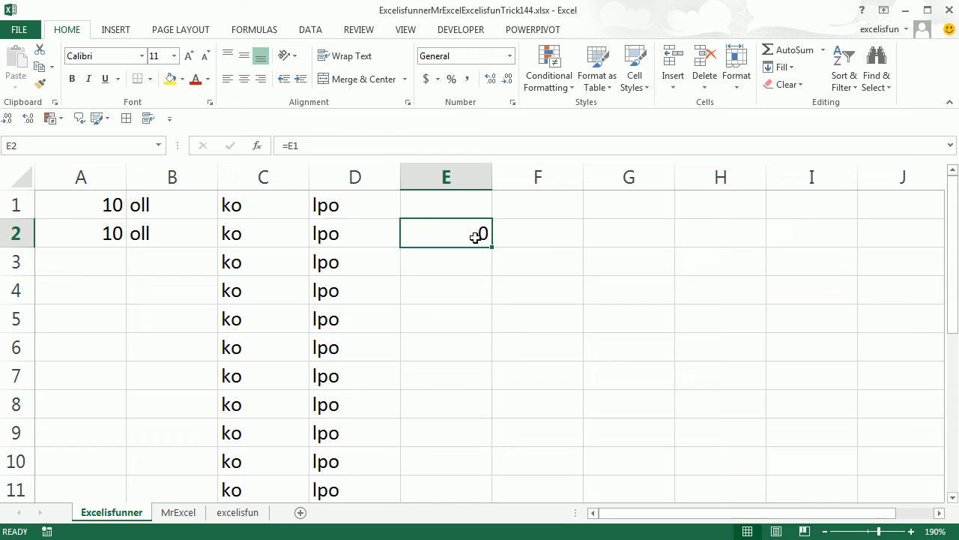
left_click(446, 205)
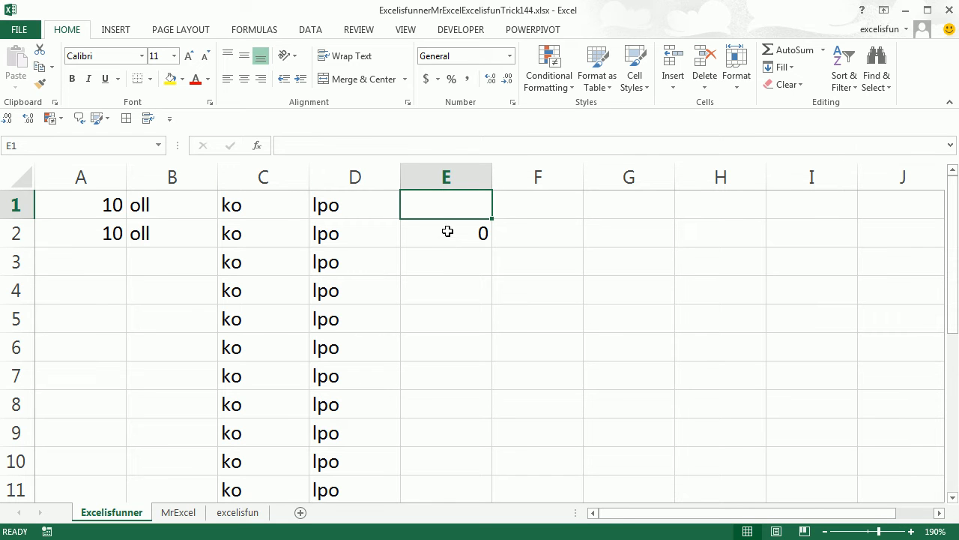
type("gfghfyhf")
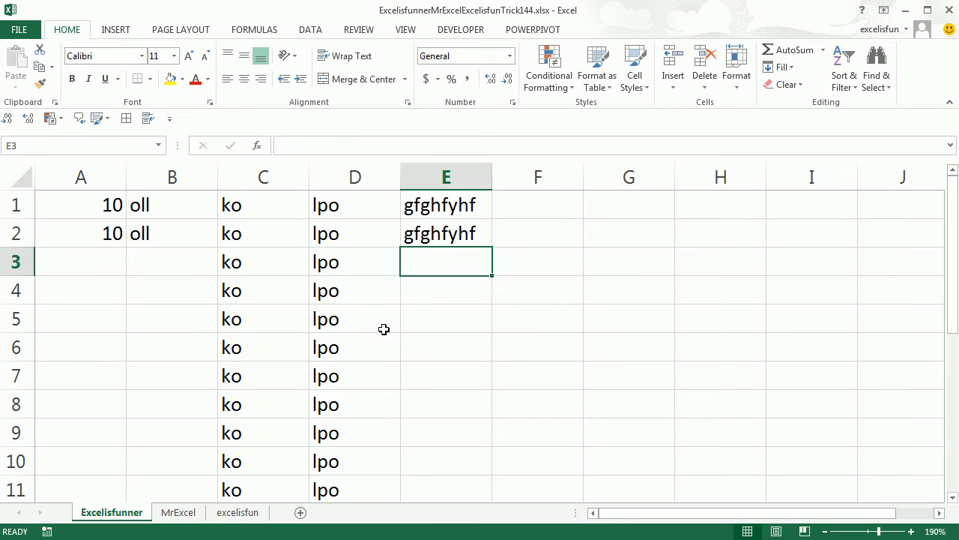
mouse_move(256, 355)
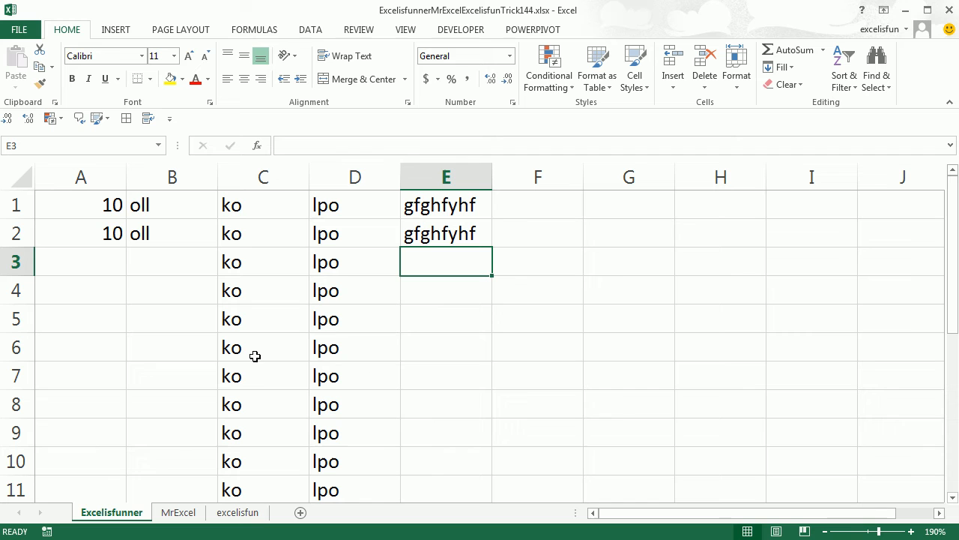
mouse_move(318, 347)
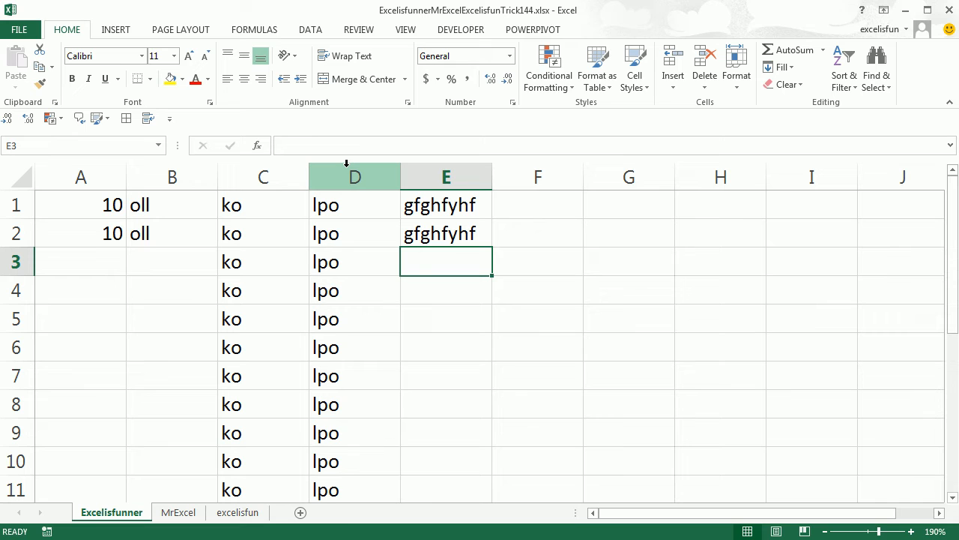
Enter 1 in E3 and copy E1 for pasting at G2
type("1")
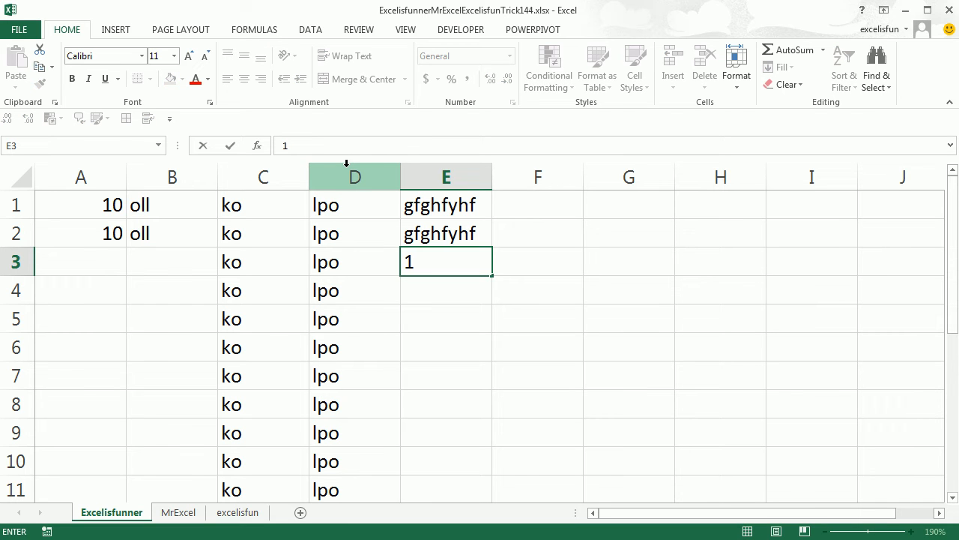
key("enter")
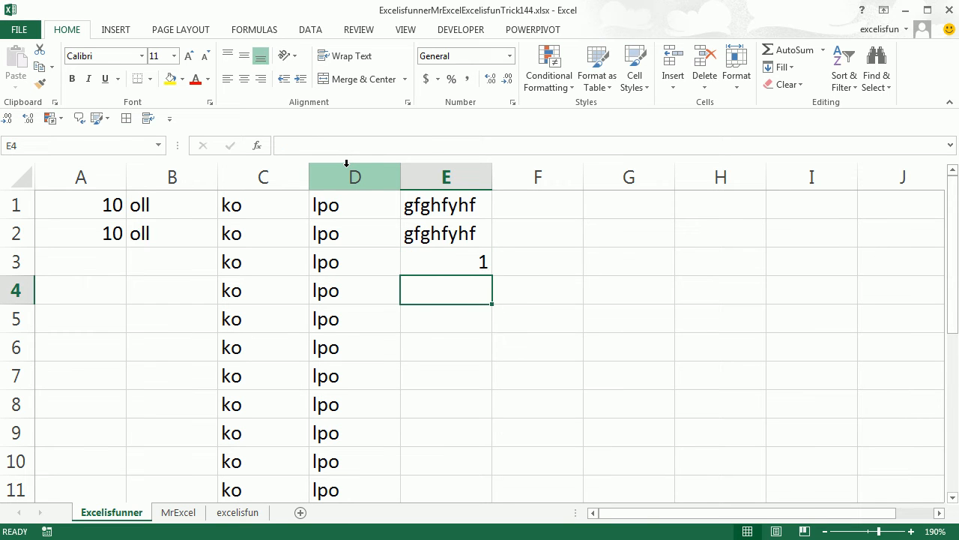
left_click(446, 204)
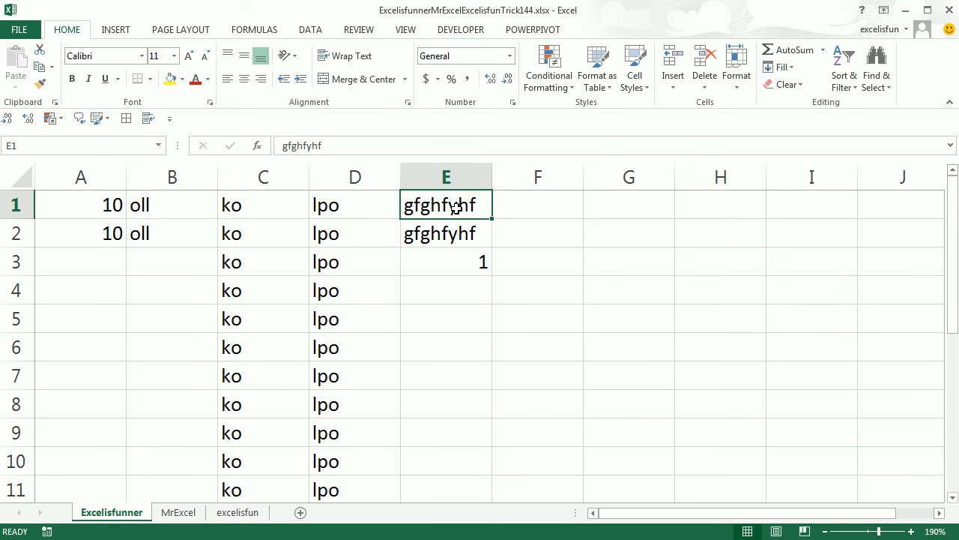
left_click(629, 233)
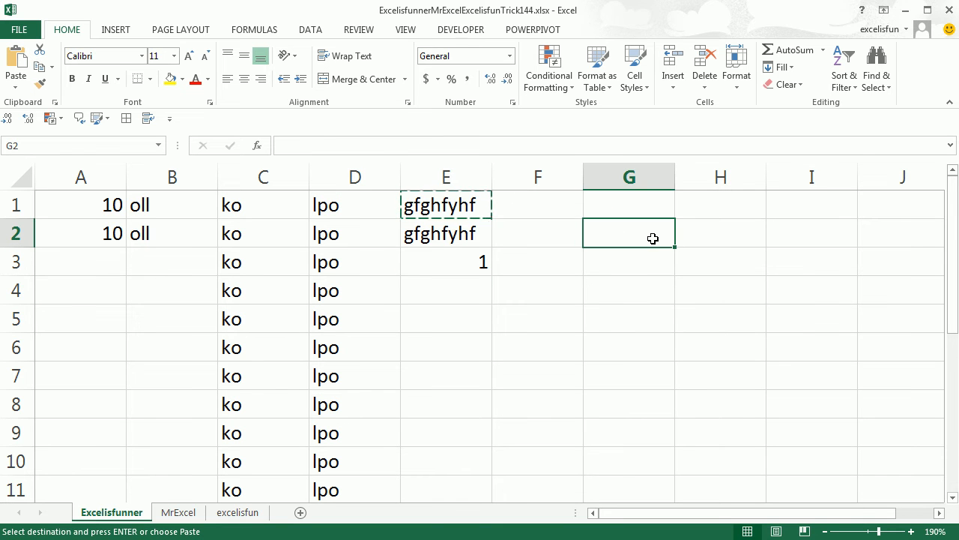
Paste E1 at G2 as a Linked Picture and enlarge it
left_click(15, 84)
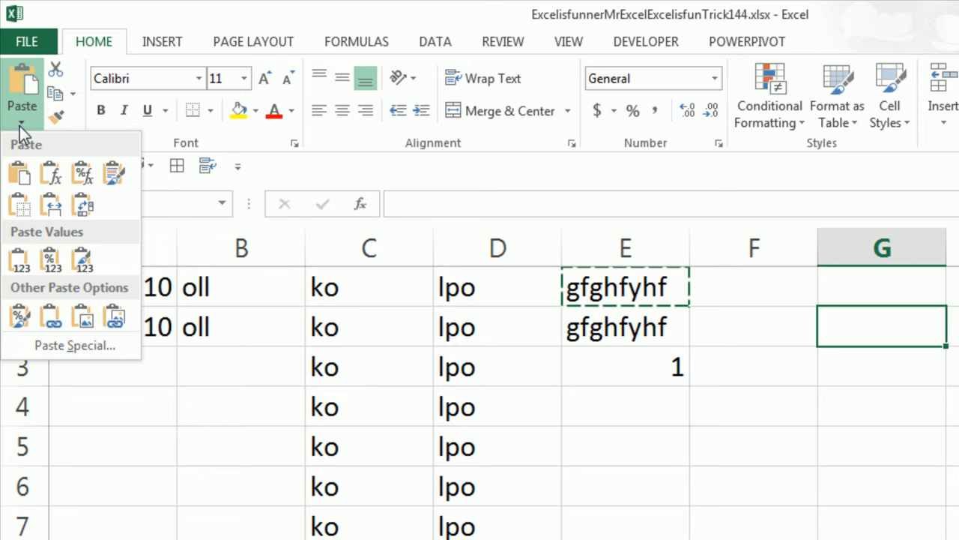
left_click(113, 315)
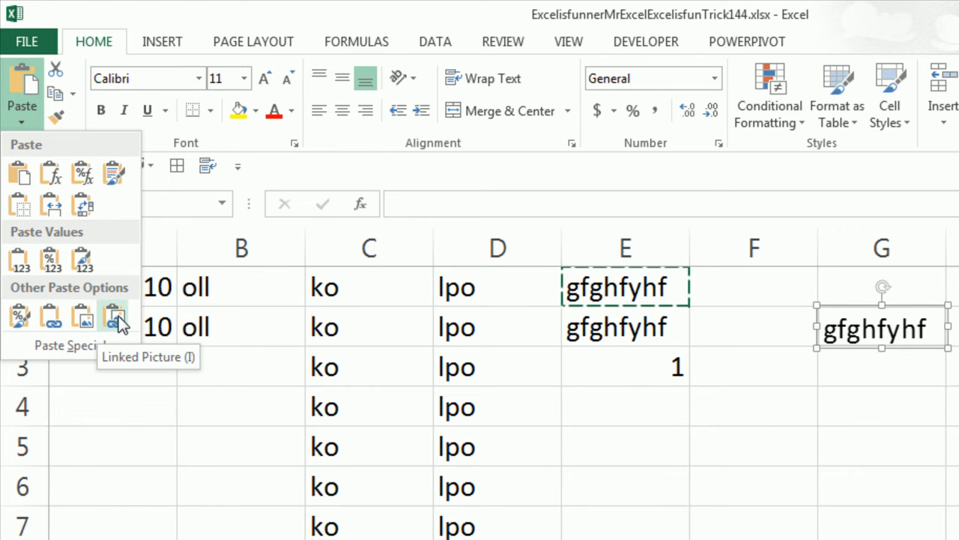
left_click(112, 315)
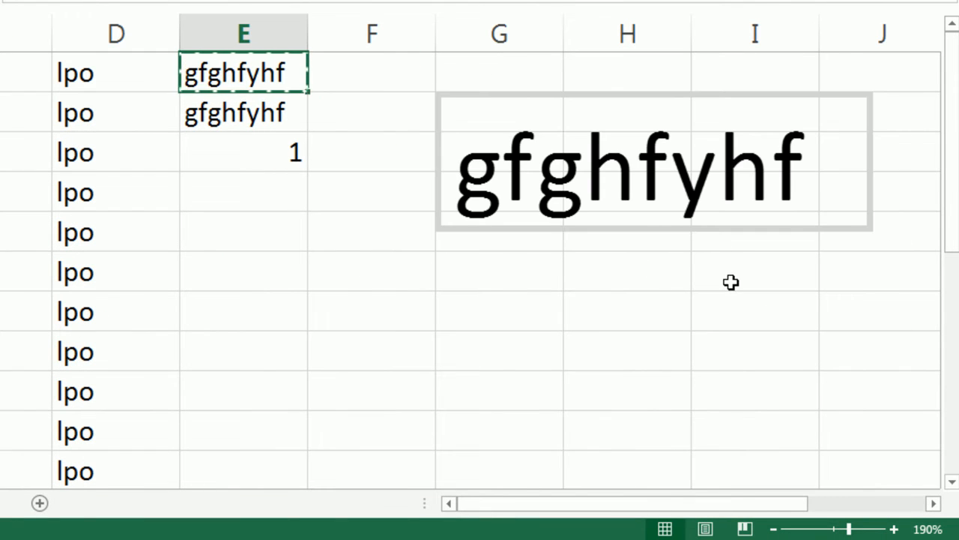
Retype E1 with phrases like 'Rad' and 'Super Rad', watching the linked picture update
type("Rad")
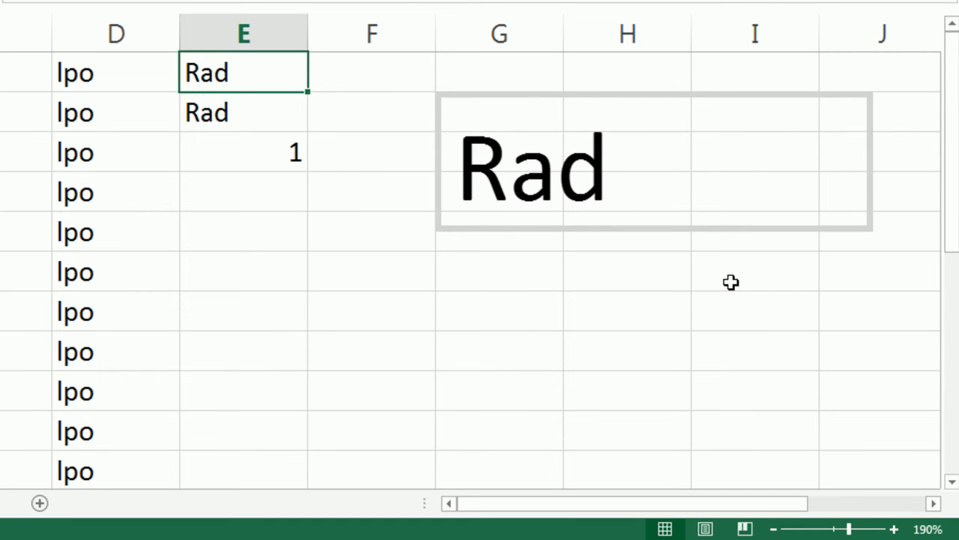
type("Super")
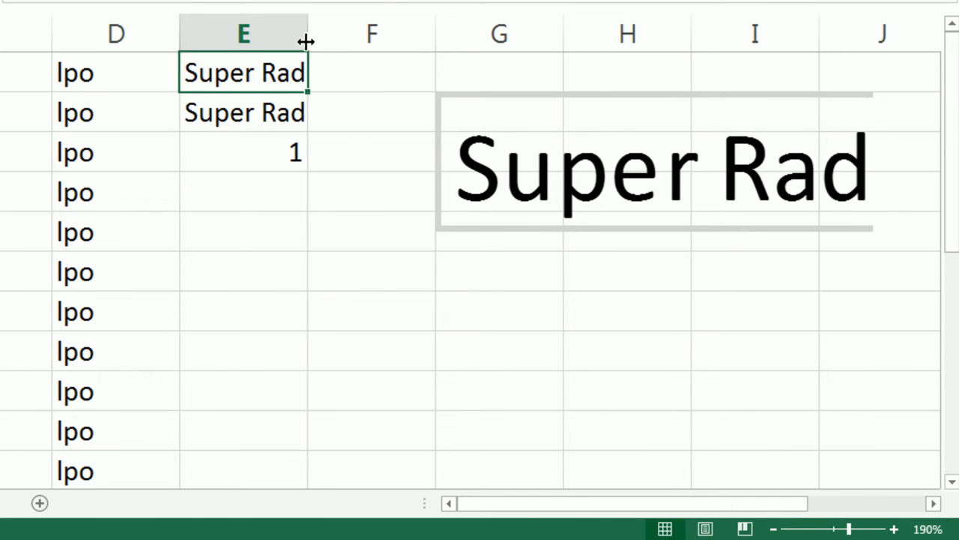
type("B")
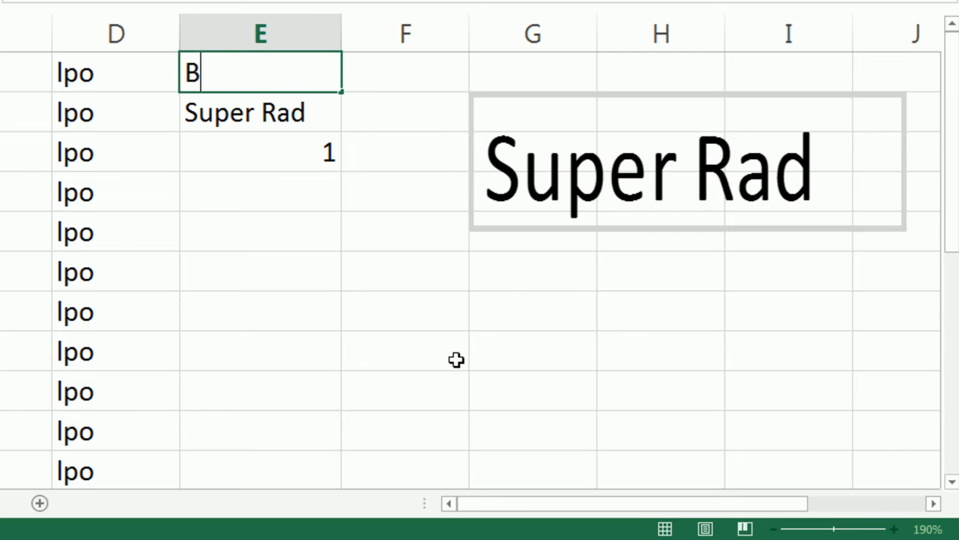
type("MX R")
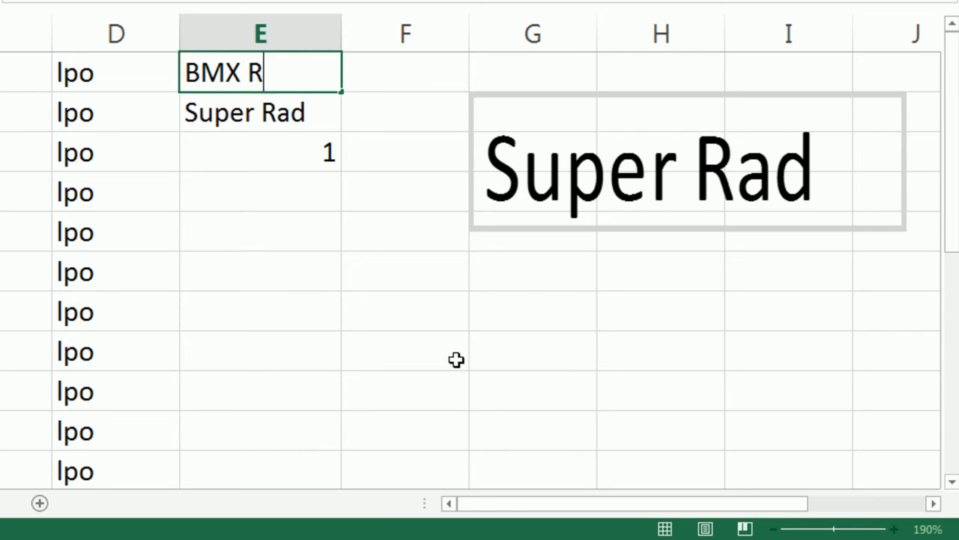
type("AD!")
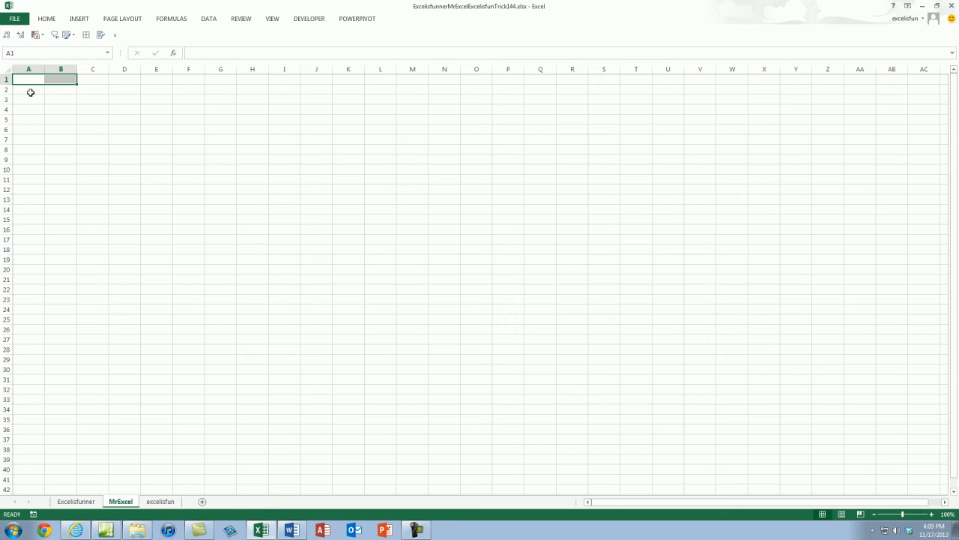
Open new workbook windows until ten exist and show the Arrange All options
left_click(272, 18)
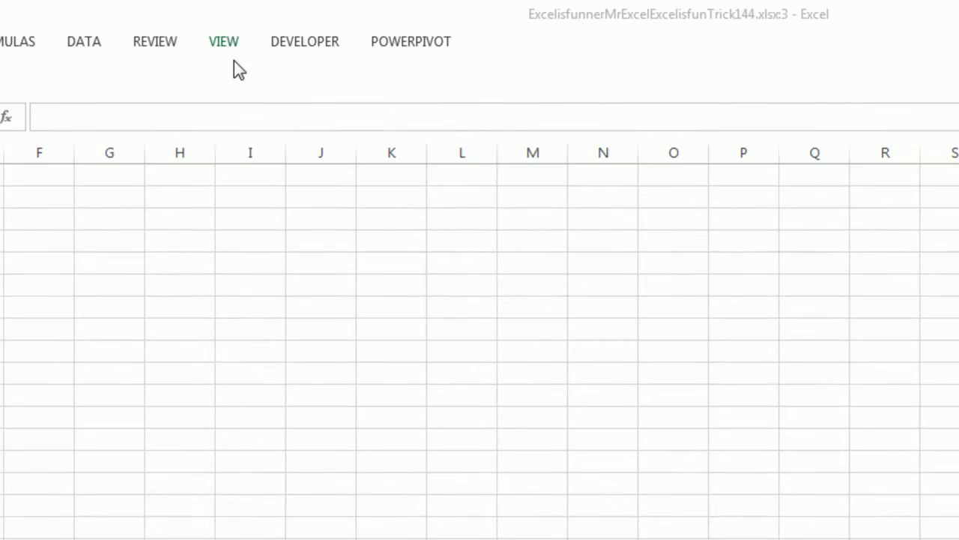
left_click(222, 42)
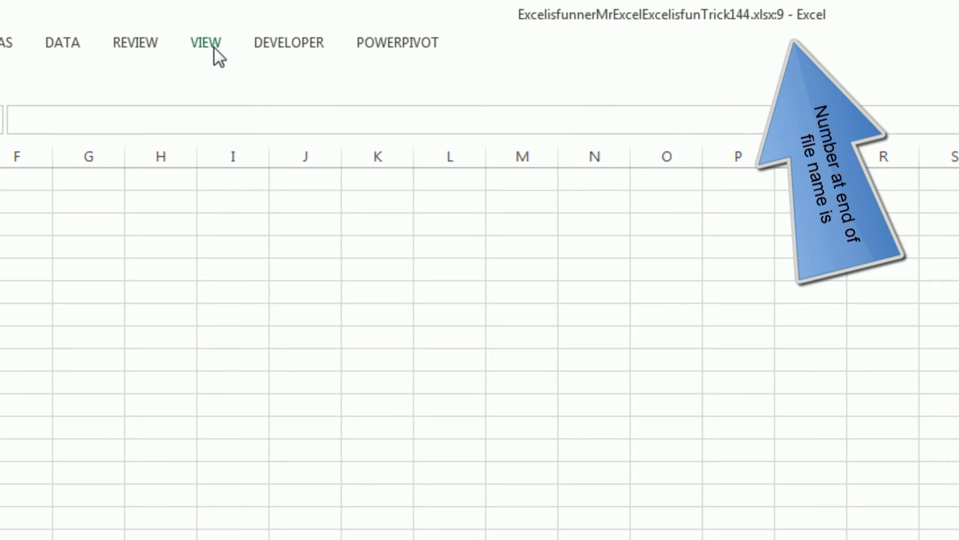
left_click(205, 42)
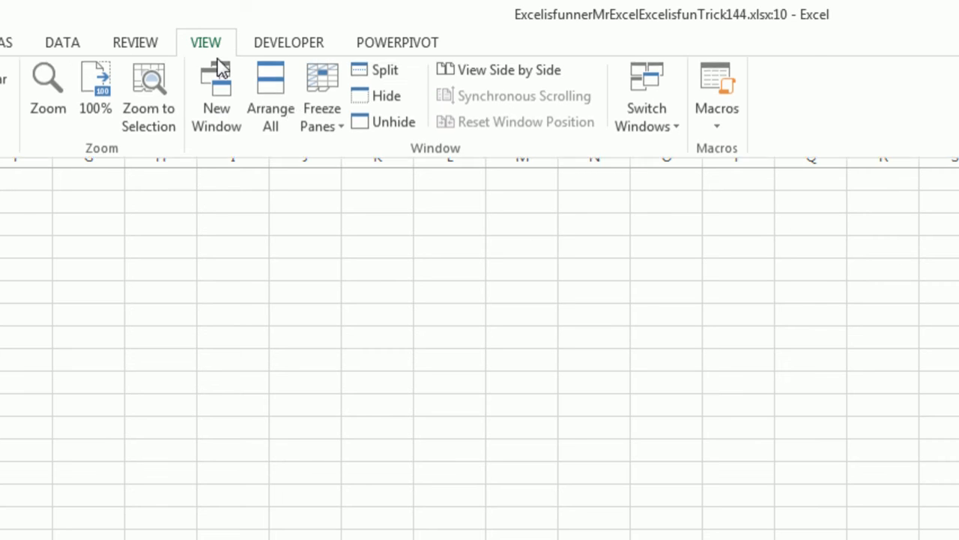
left_click(270, 96)
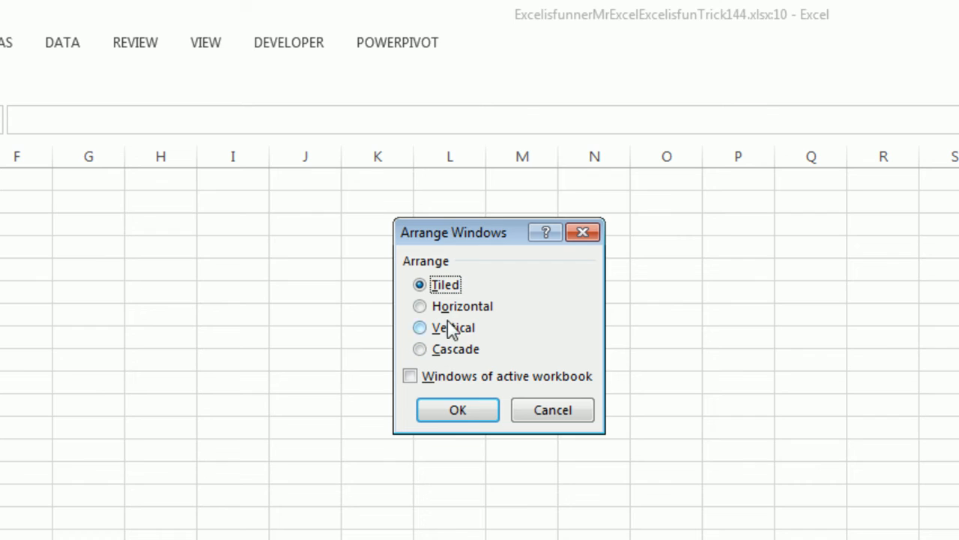
Tile all ten workbook windows and enter 'Excel is Funner' in A1
left_click(457, 410)
type("Excel is Funner")
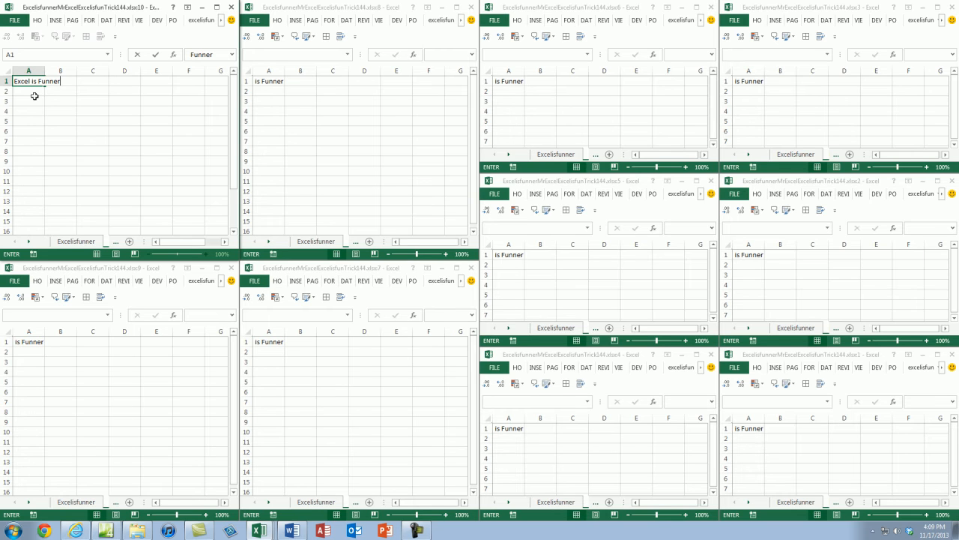
key("enter")
type("=RAND()")
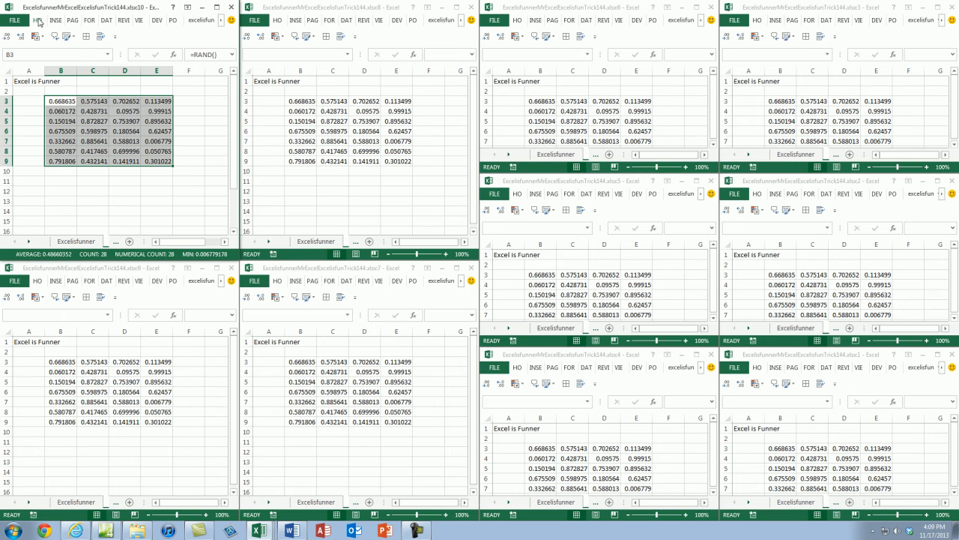
Apply a red-yellow-green color scale to B3:E9 and move the remaining window upper left
left_click(150, 34)
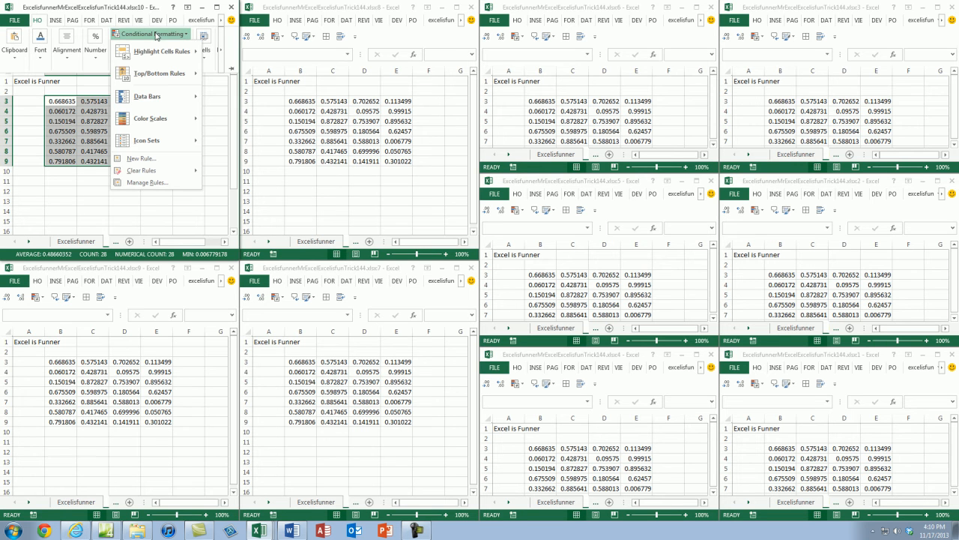
left_click(149, 118)
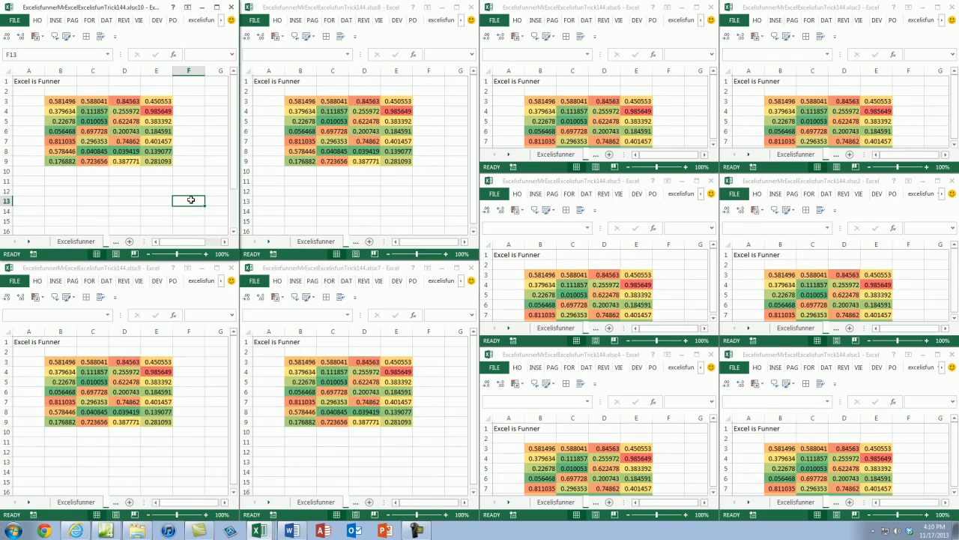
mouse_move(208, 118)
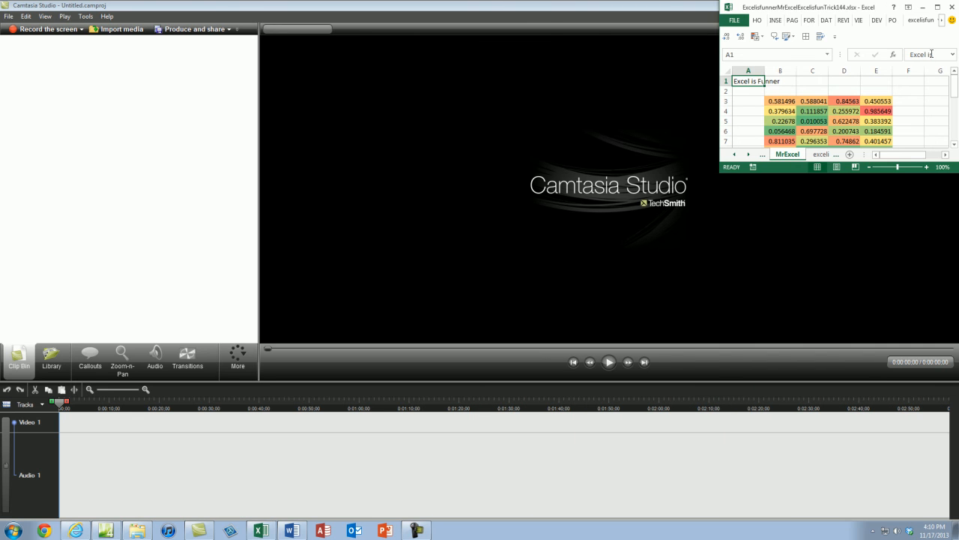
left_click_drag(810, 7, 131, 62)
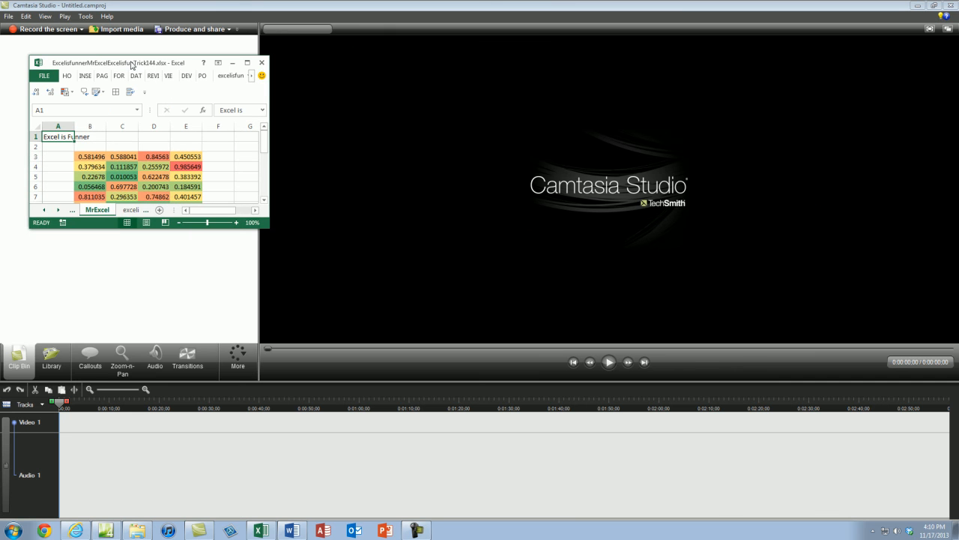